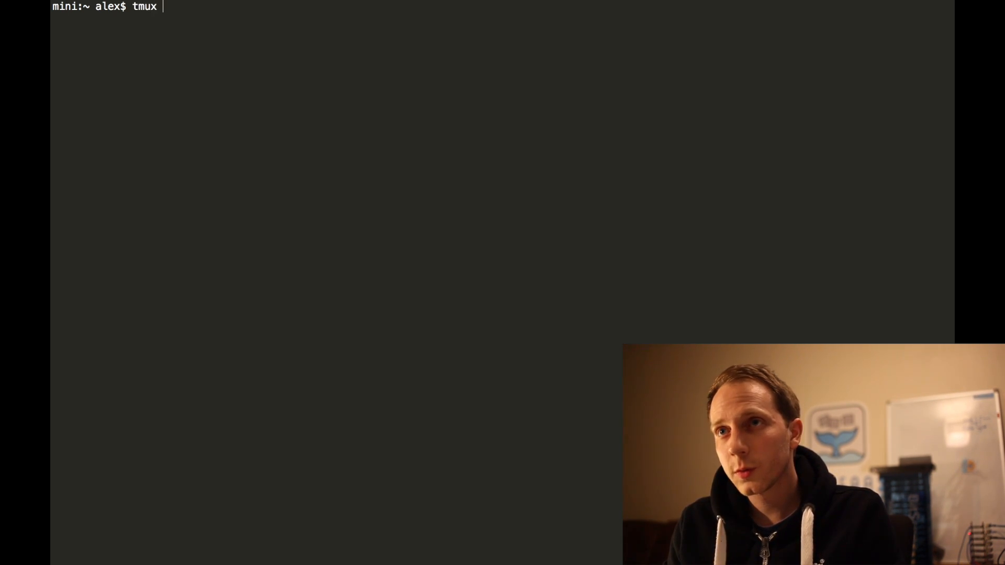
Step: Read the tmux manual page, then connect to the remote host nuc with ssh nuc
{"action": "type", "text": "man tmux"}
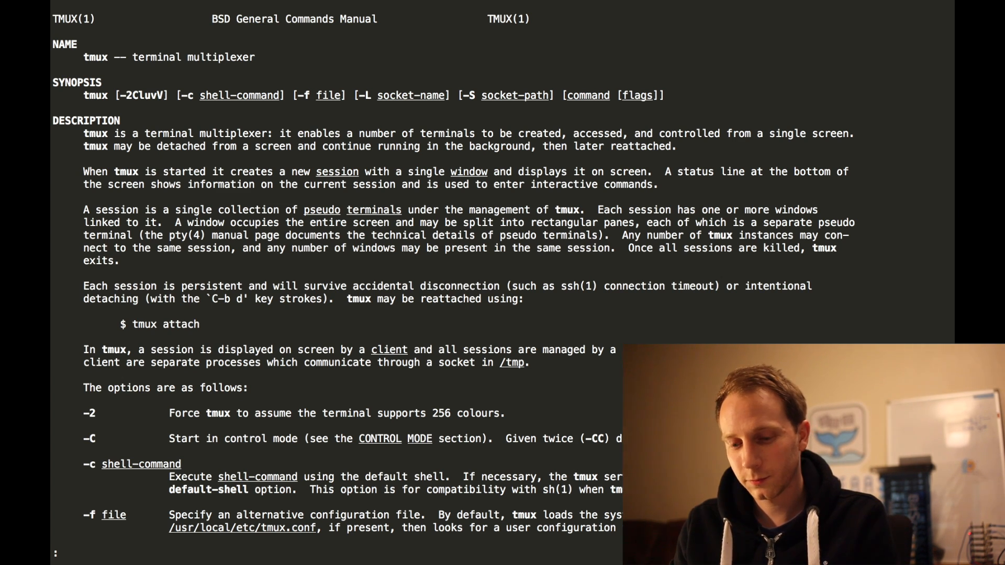
{"action": "key", "text": "q"}
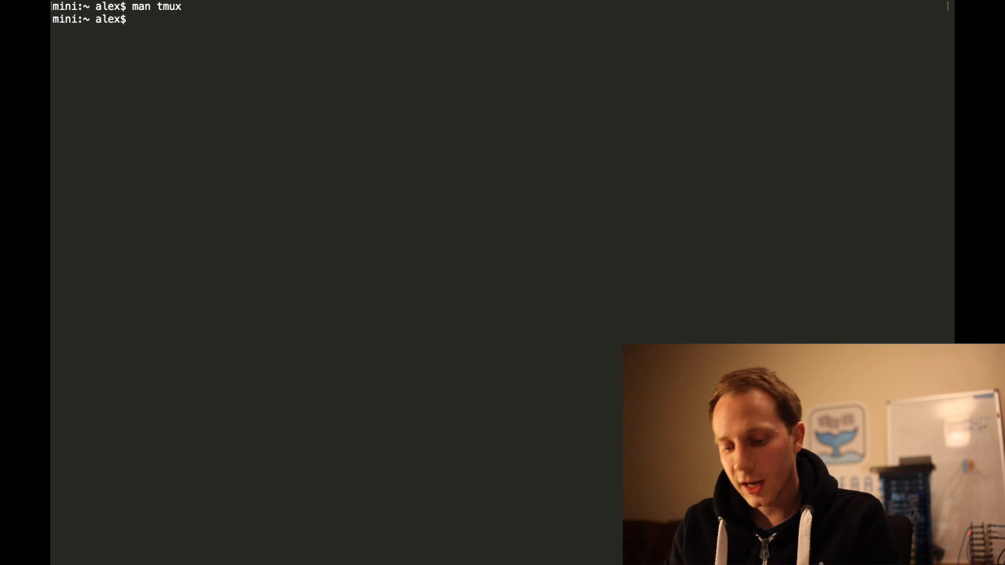
{"action": "type", "text": "ssh"}
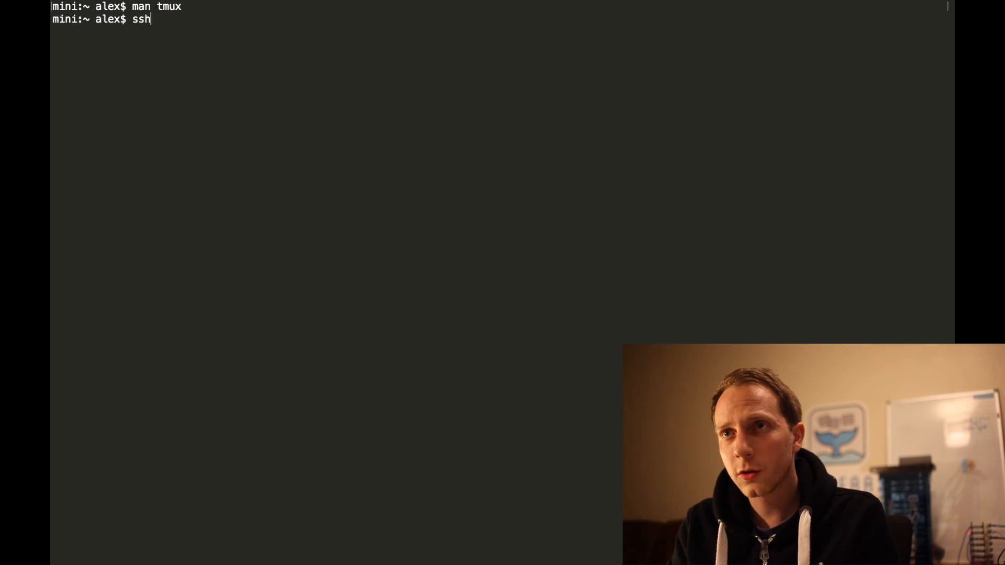
{"action": "type", "text": "nuc"}
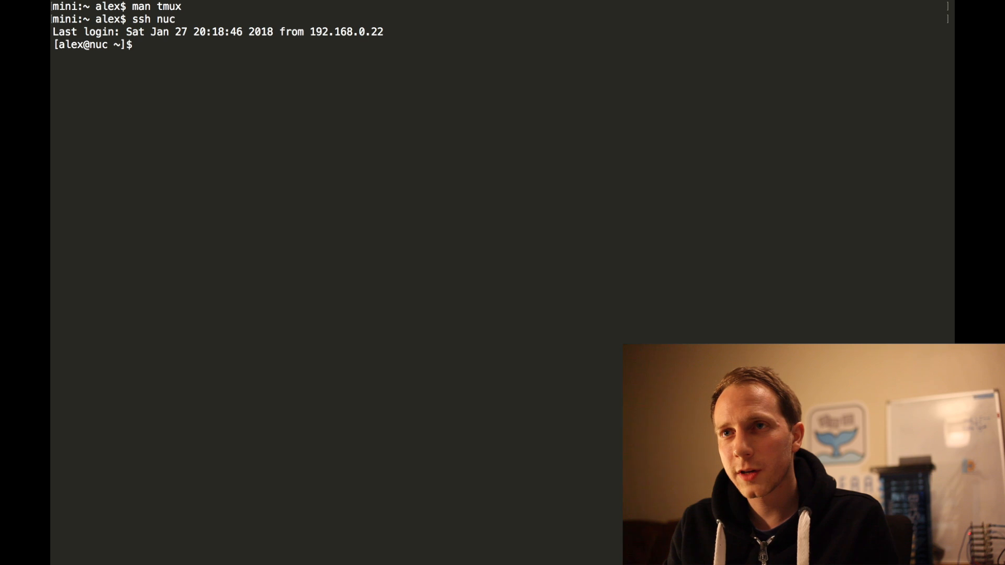
Step: Start a tmux session on nuc and list its key bindings
{"action": "type", "text": "tm"}
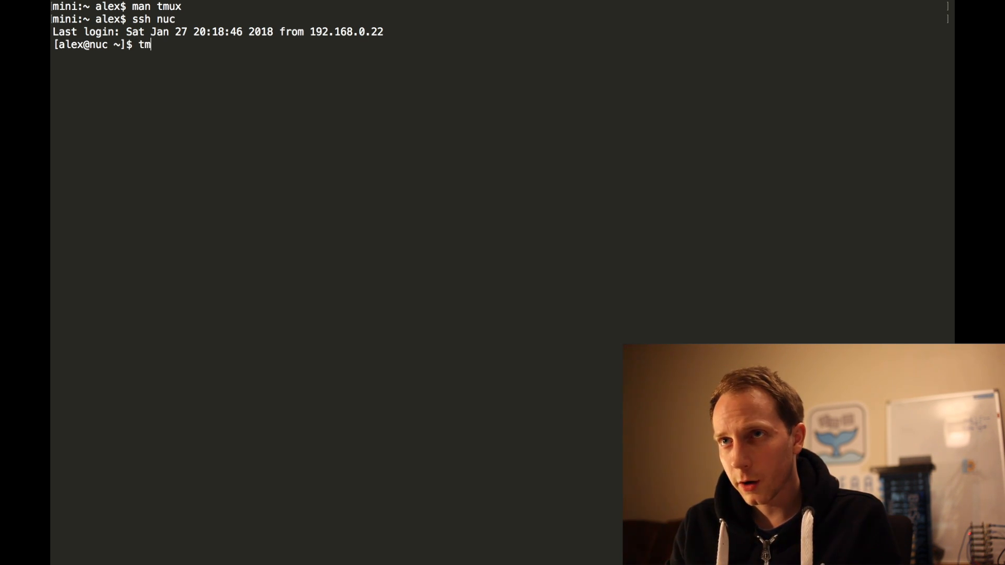
{"action": "type", "text": "ux"}
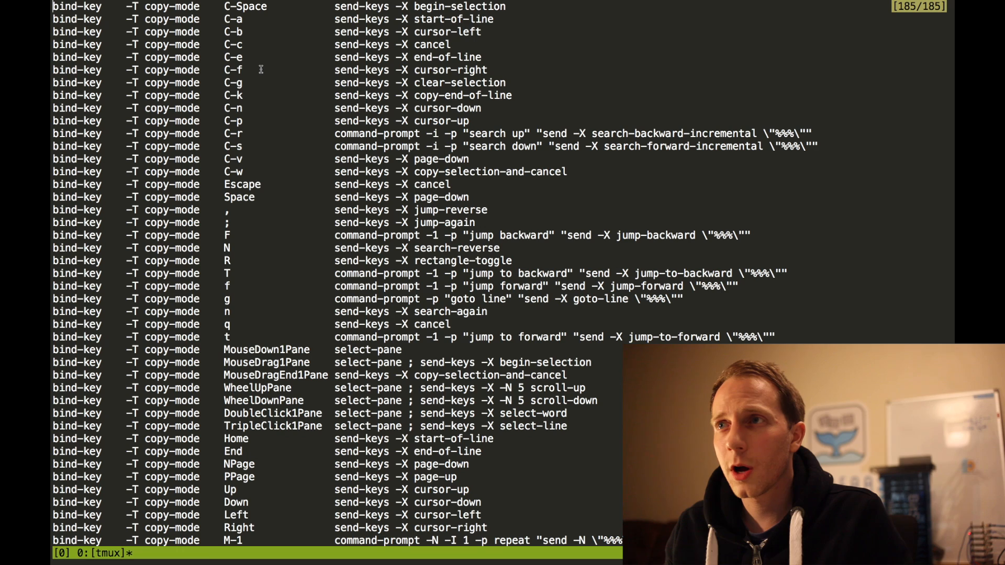
{"action": "mouse_move", "coordinate": [426, 102]}
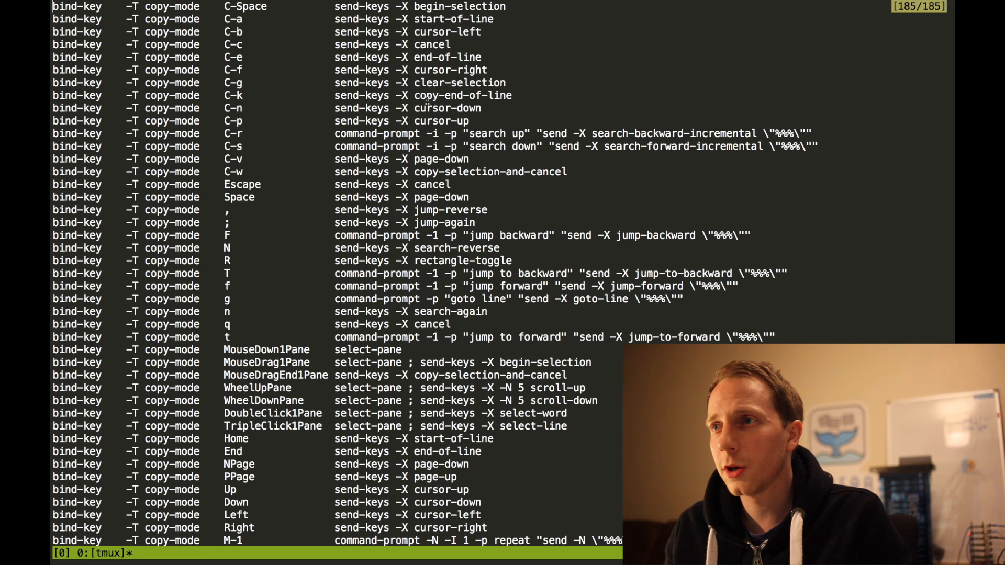
{"action": "mouse_move", "coordinate": [262, 49]}
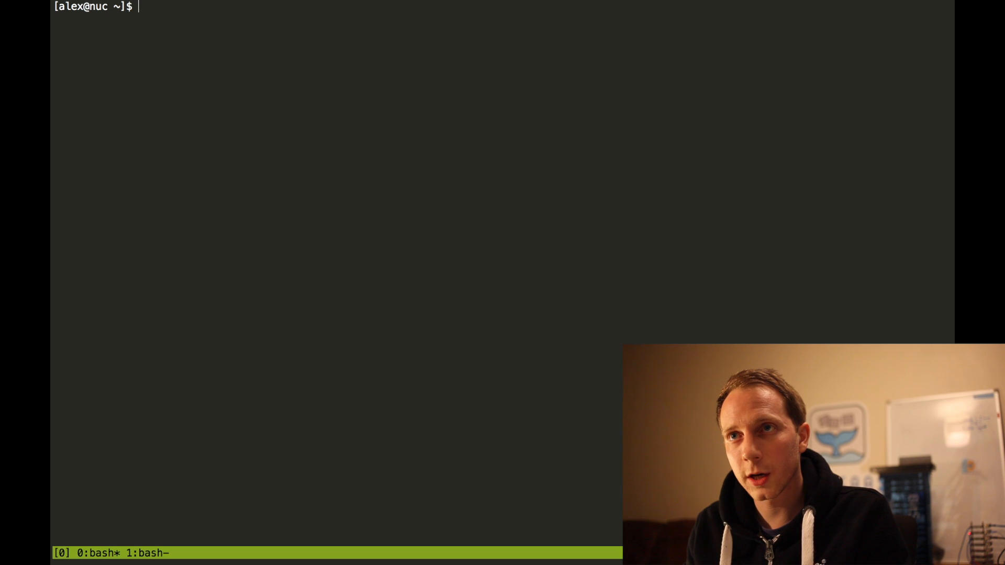
Step: Create windows 1 and 2 in the session, switching between them by number
{"action": "type", "text": "1"}
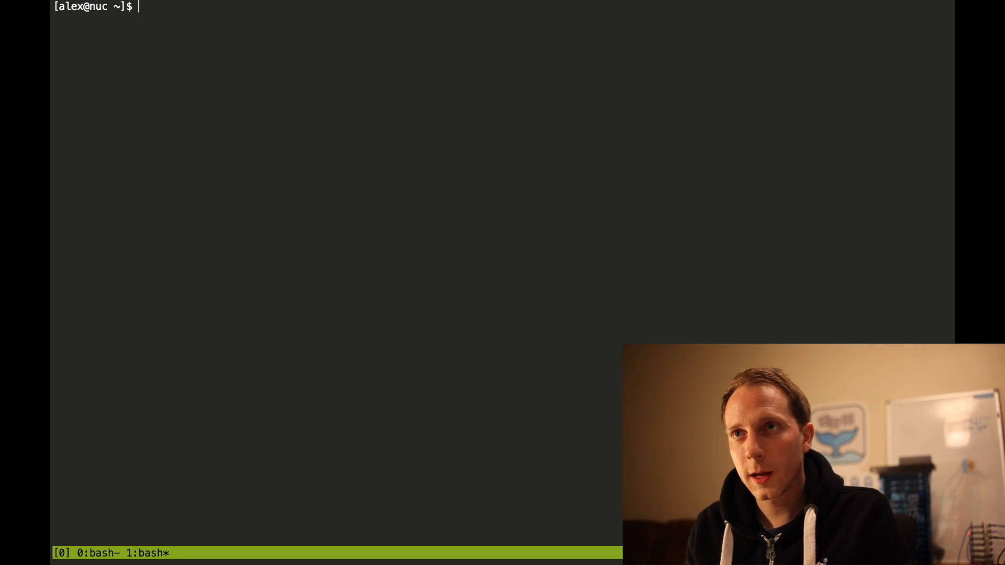
{"action": "type", "text": "1"}
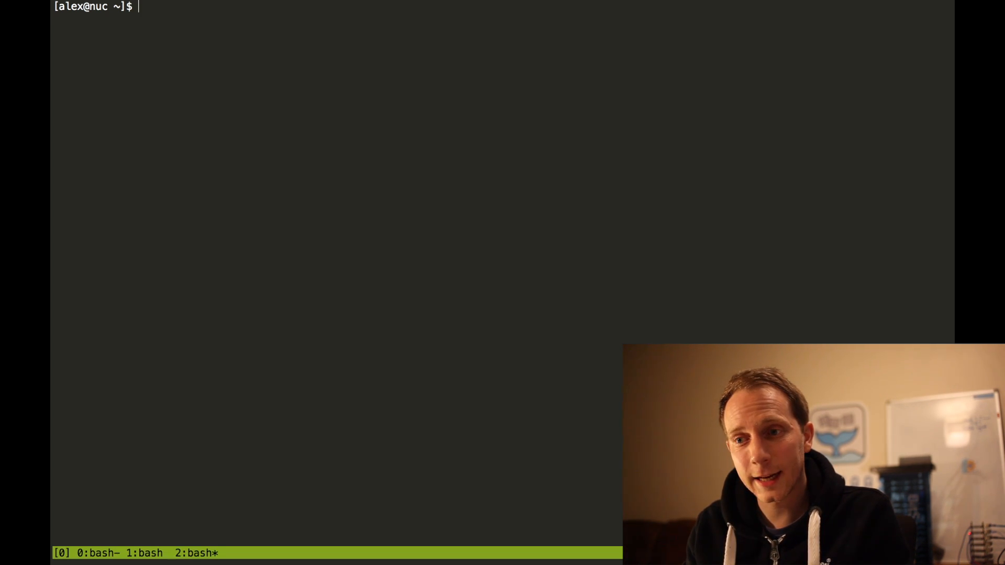
{"action": "type", "text": "2"}
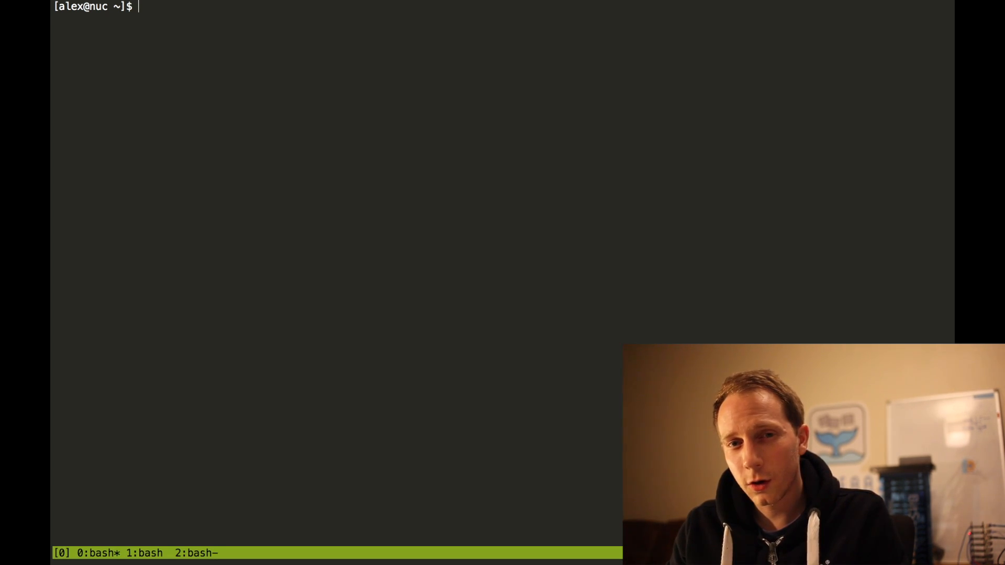
{"action": "type", "text": "ssh"}
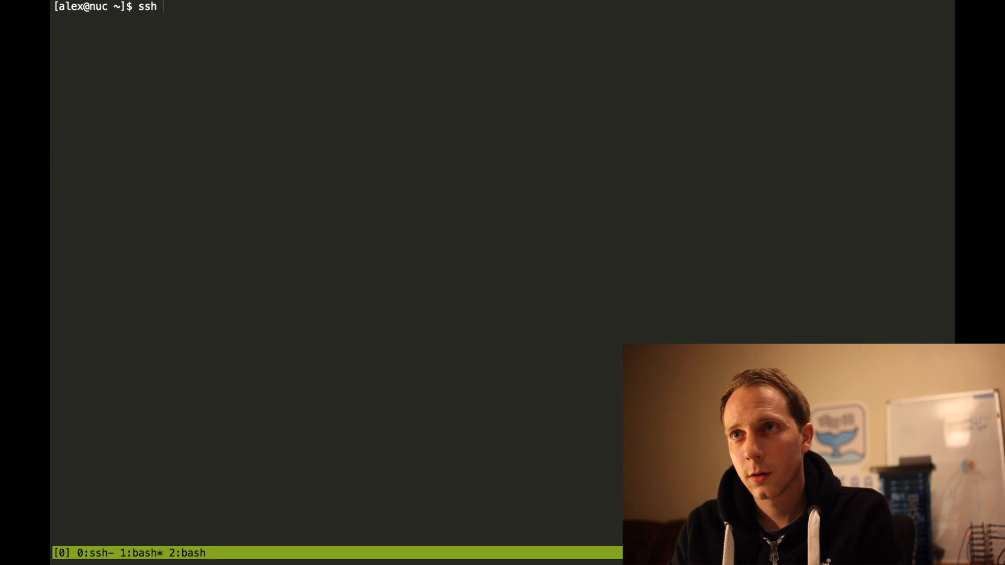
{"action": "type", "text": "pi@k2.local"}
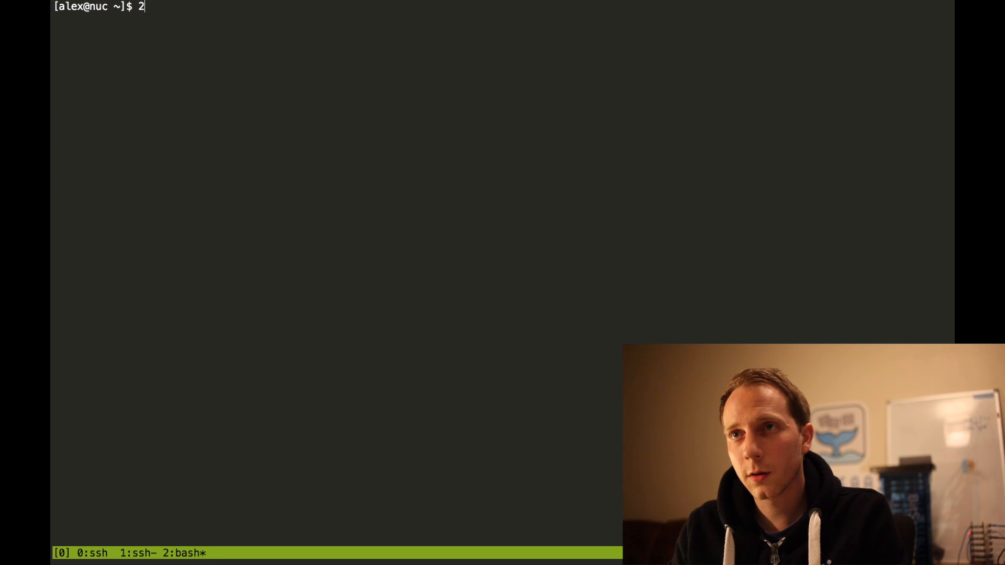
{"action": "type", "text": "ssh k"}
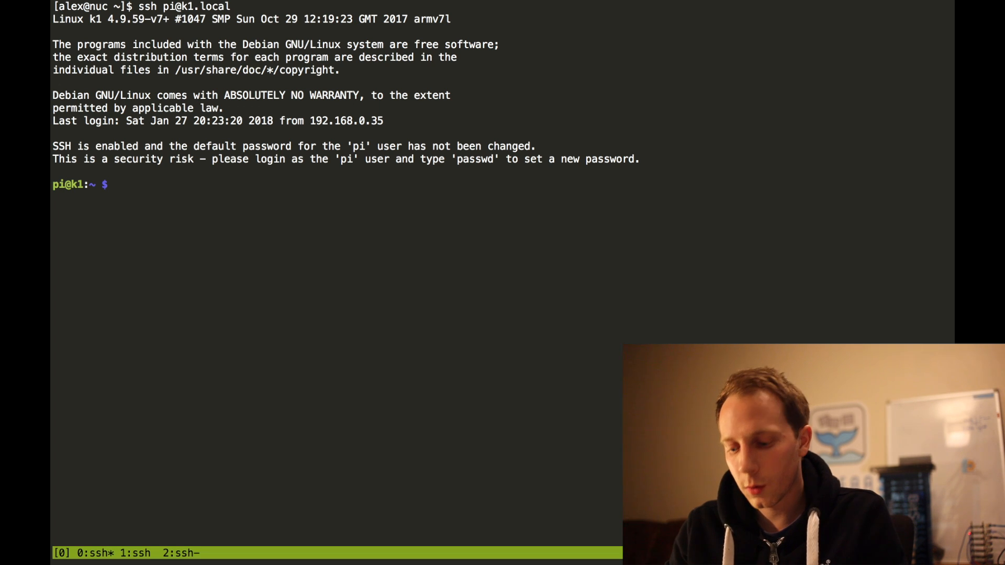
Step: Run sudo apt update -qy on the Pi, then detach from the tmux session
{"action": "type", "text": "sudo apt update"}
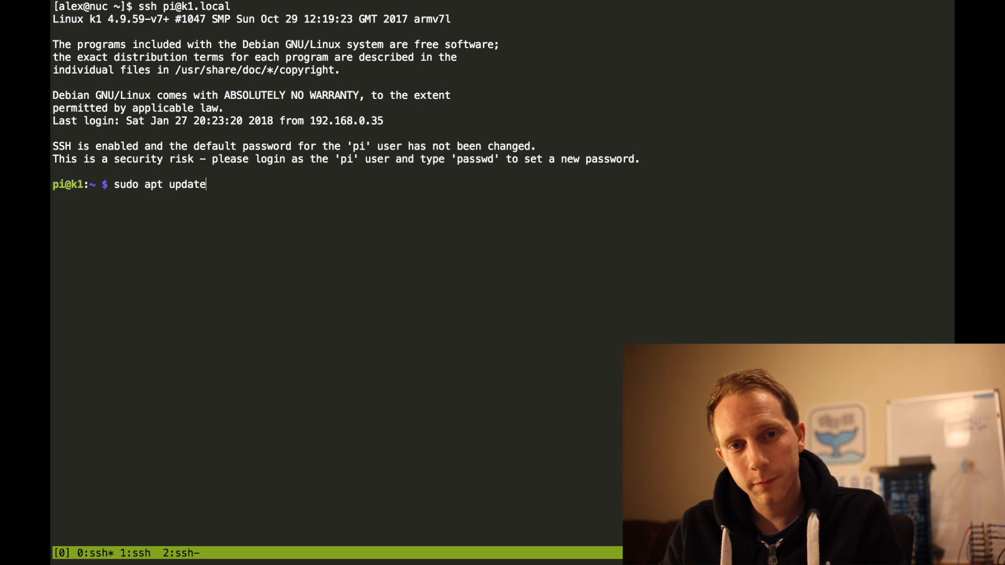
{"action": "type", "text": "-qy"}
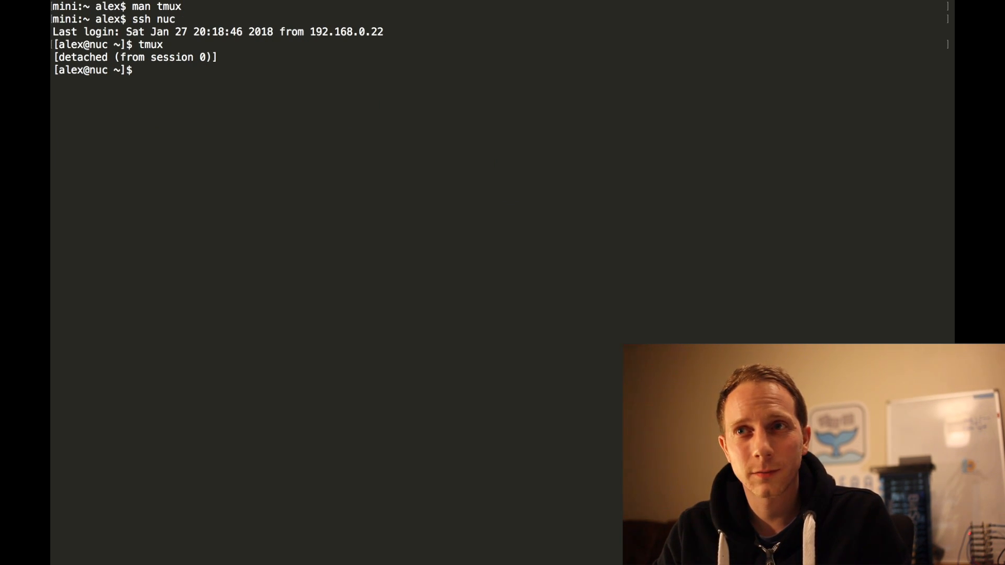
Step: Log out of nuc, then reconnect to it with ssh nuc
{"action": "type", "text": "logout"}
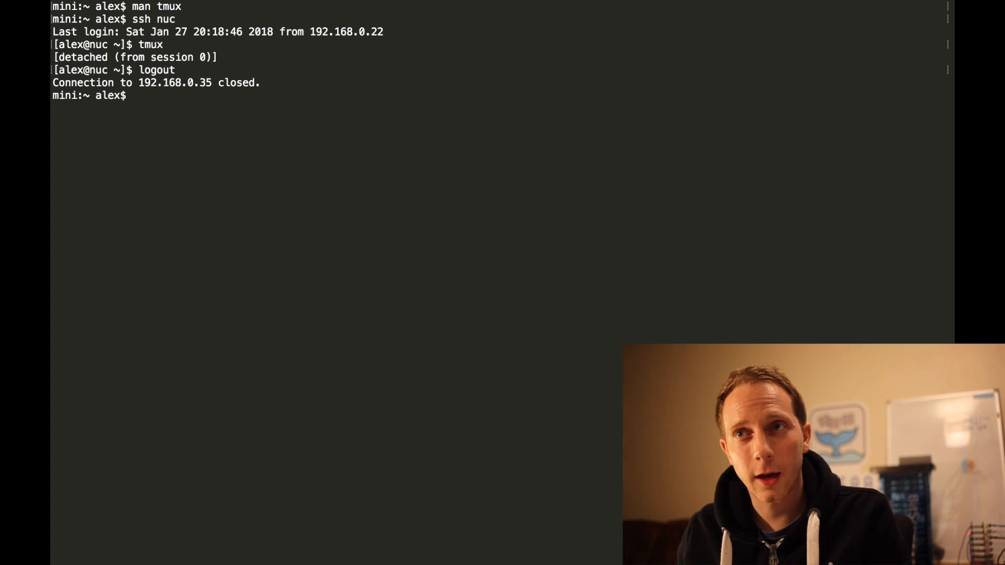
{"action": "type", "text": "ssh nuc"}
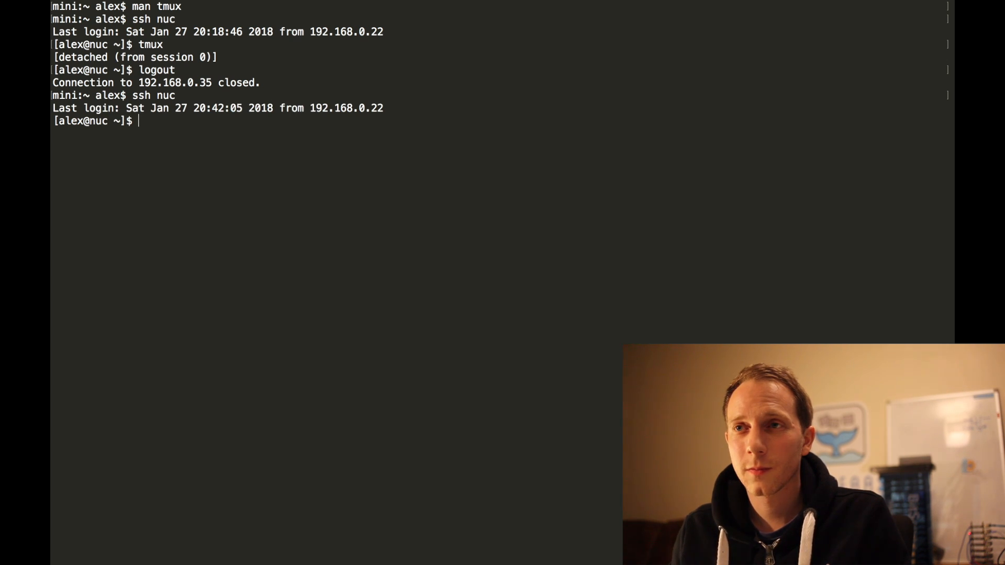
Step: List tmux sessions to find session 0, then attach to it with tmux attach-session -t 0
{"action": "type", "text": "tmuc"}
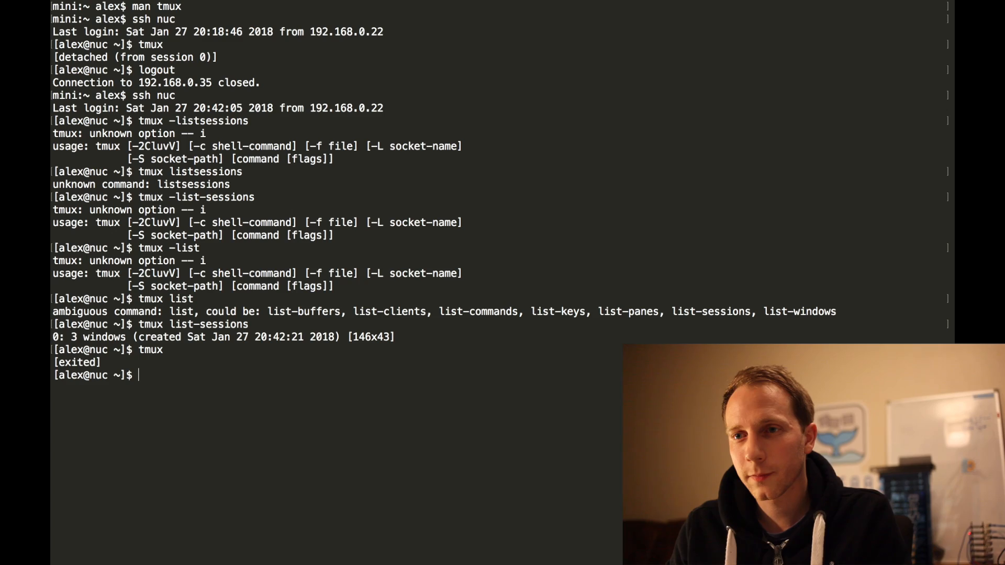
{"action": "type", "text": "tmux list-sessions"}
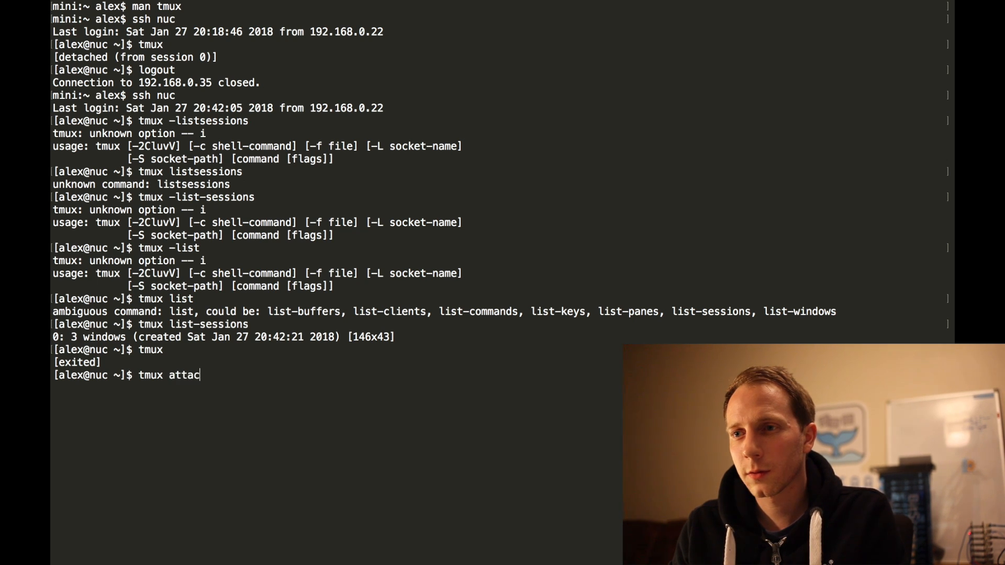
{"action": "type", "text": "h-session -t 0"}
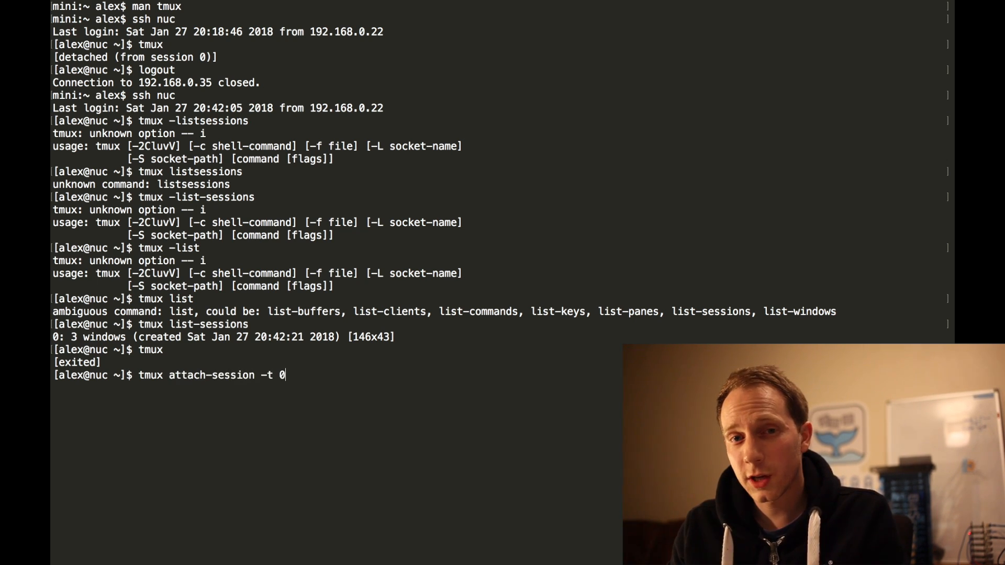